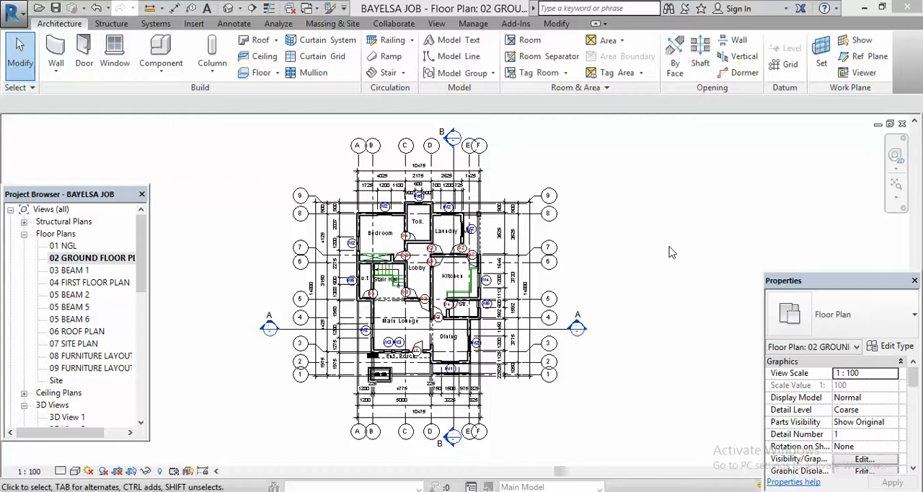
{"action": "mouse_move", "coordinate": [649, 258]}
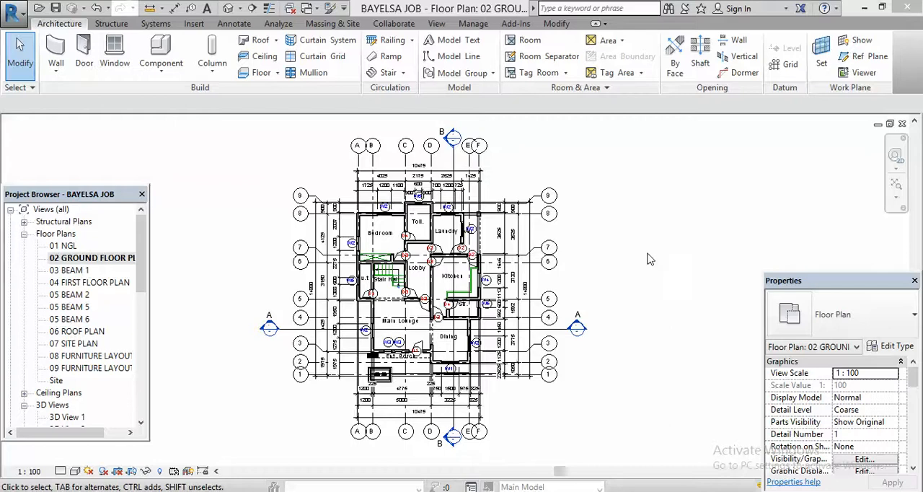
{"action": "mouse_move", "coordinate": [617, 269]}
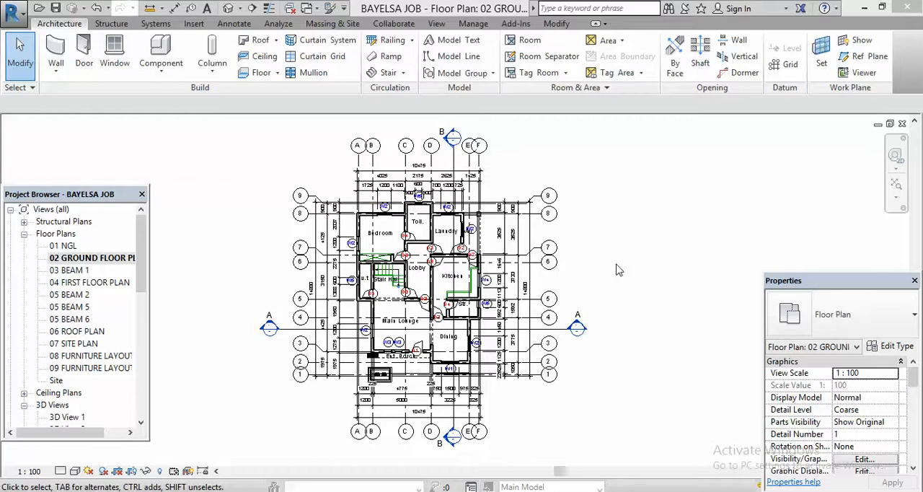
{"action": "mouse_move", "coordinate": [634, 286]}
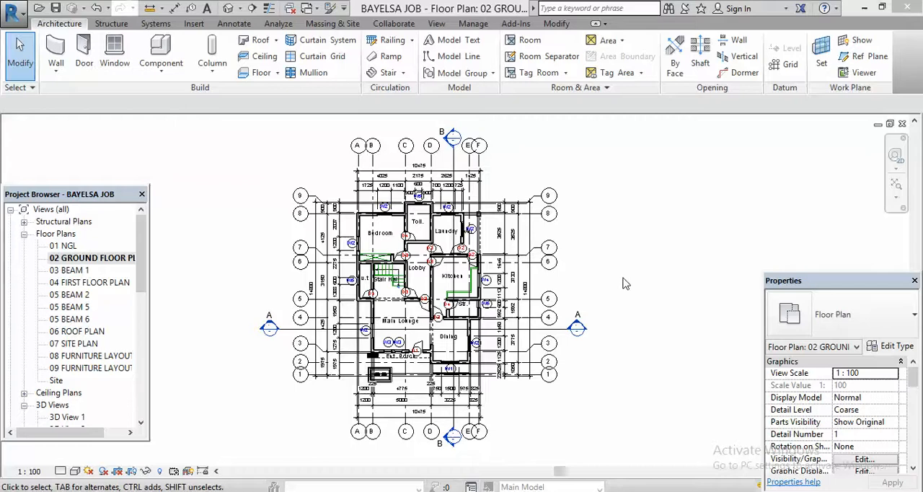
{"action": "mouse_move", "coordinate": [208, 401]}
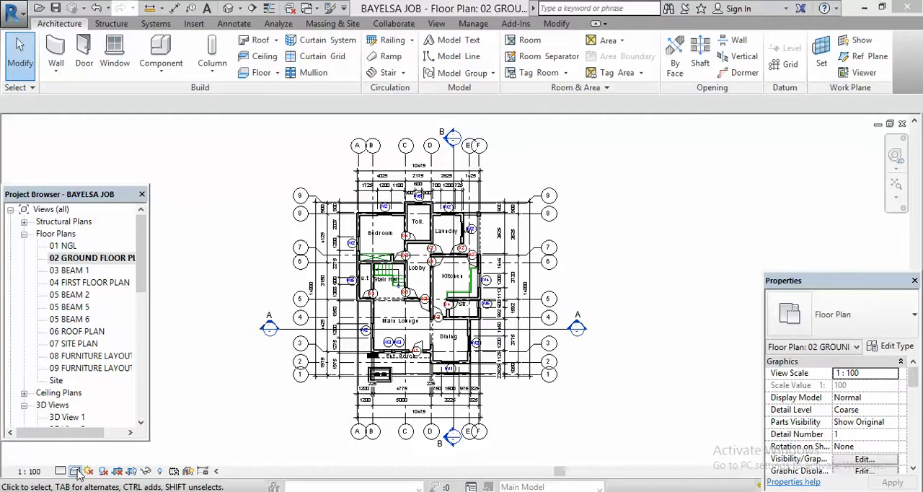
Switch the ground floor plan view to the Realistic visual style.
{"action": "left_click", "coordinate": [75, 470]}
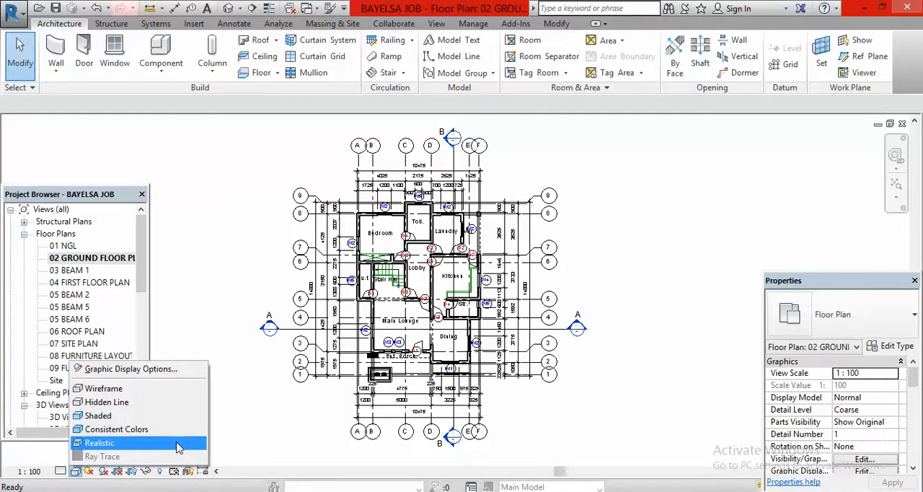
{"action": "left_click", "coordinate": [99, 441]}
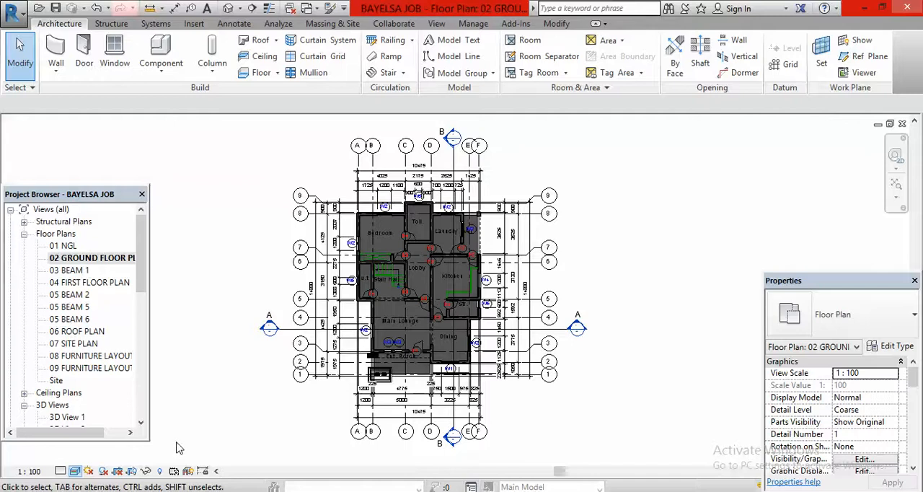
{"action": "mouse_move", "coordinate": [550, 92]}
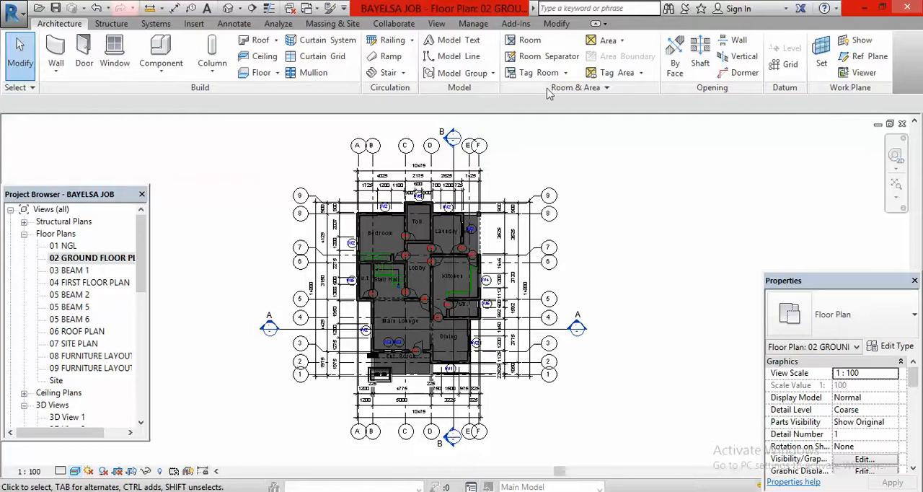
{"action": "mouse_move", "coordinate": [555, 24]}
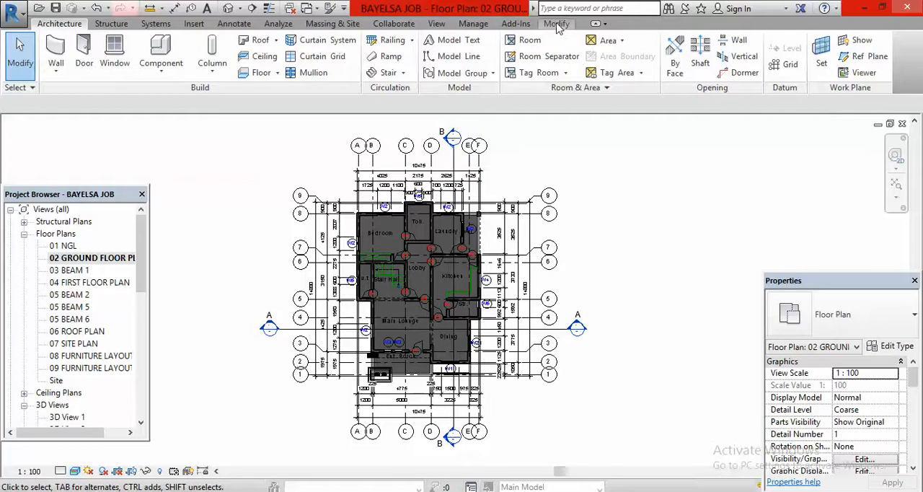
{"action": "left_click", "coordinate": [557, 23]}
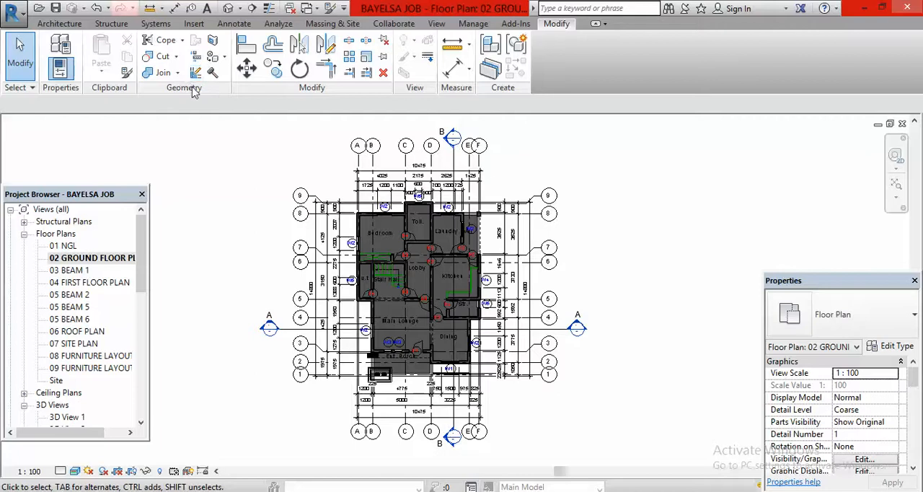
{"action": "mouse_move", "coordinate": [213, 56]}
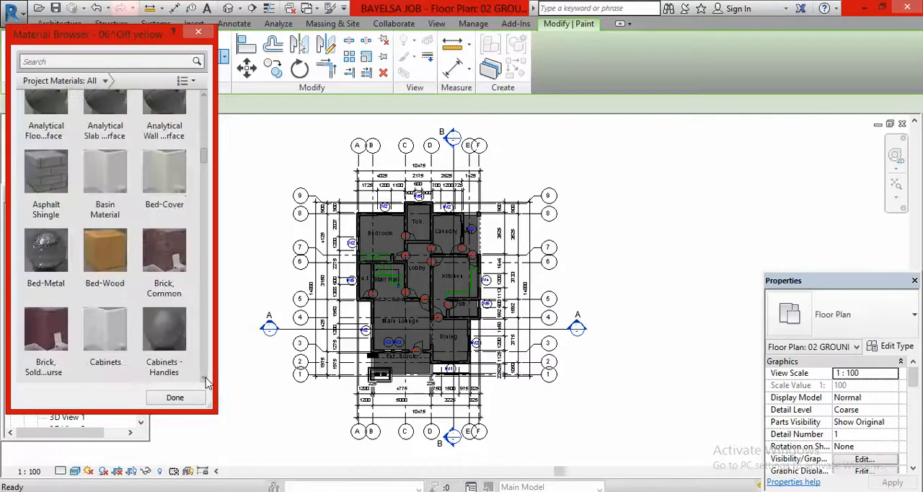
Paint the ground floor slab face with Oak Flooring from the Material Browser and finish.
{"action": "scroll", "scroll_direction": "down", "scroll_amount": 3}
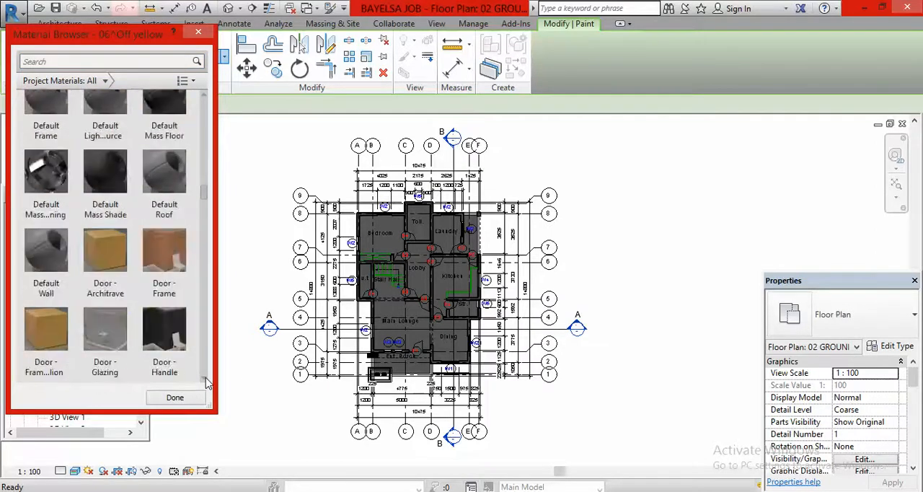
{"action": "scroll", "scroll_direction": "down", "scroll_amount": 3}
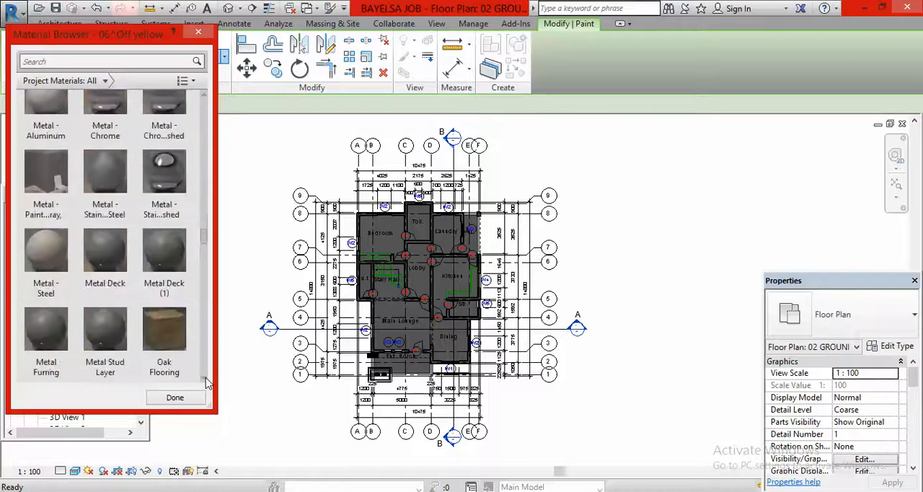
{"action": "scroll", "scroll_direction": "down", "scroll_amount": 3}
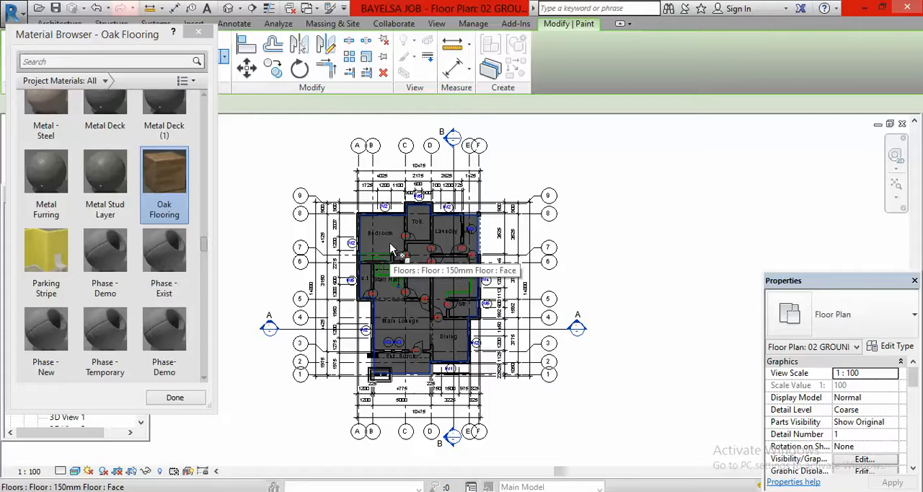
{"action": "left_click", "coordinate": [390, 249]}
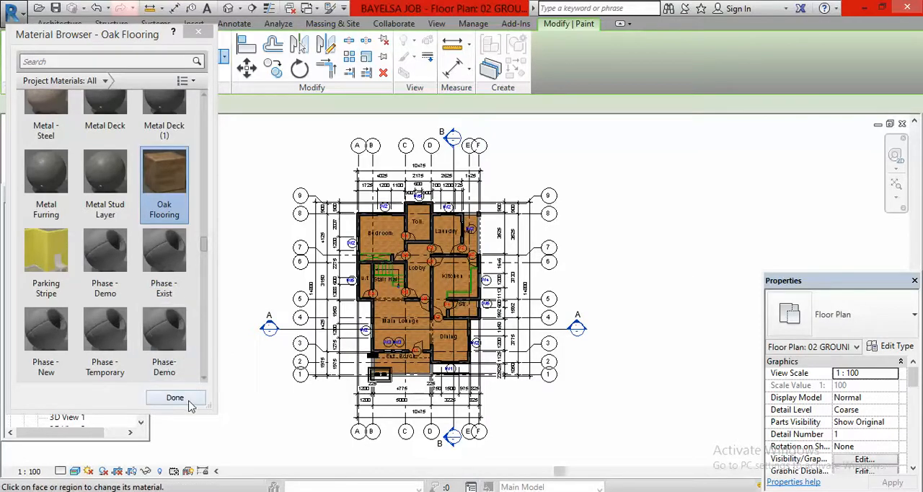
{"action": "left_click", "coordinate": [175, 399]}
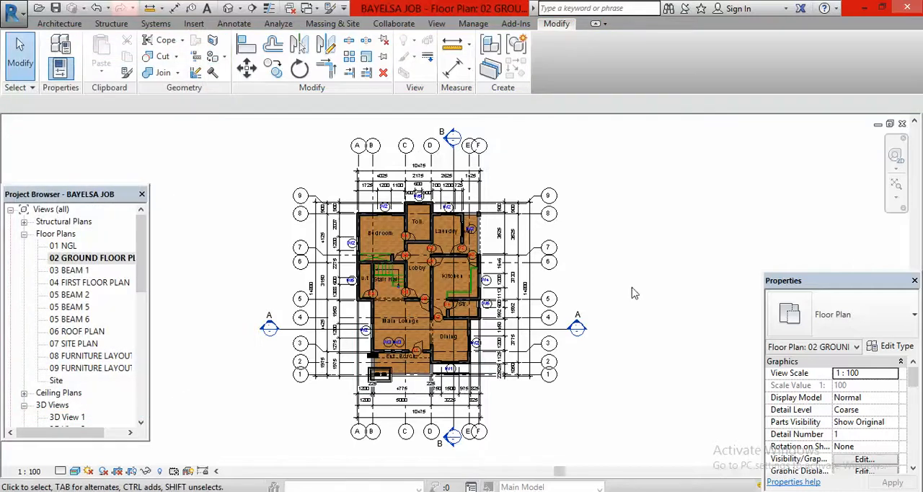
{"action": "mouse_move", "coordinate": [658, 272]}
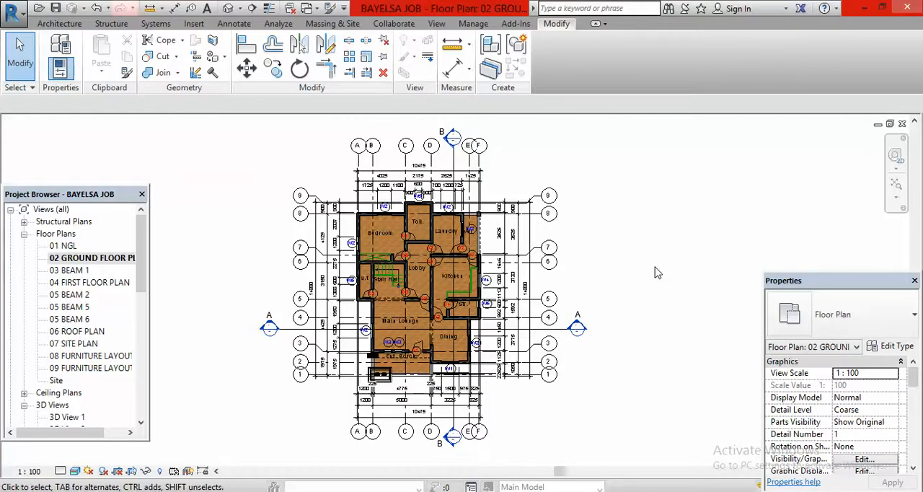
{"action": "mouse_move", "coordinate": [18, 13]}
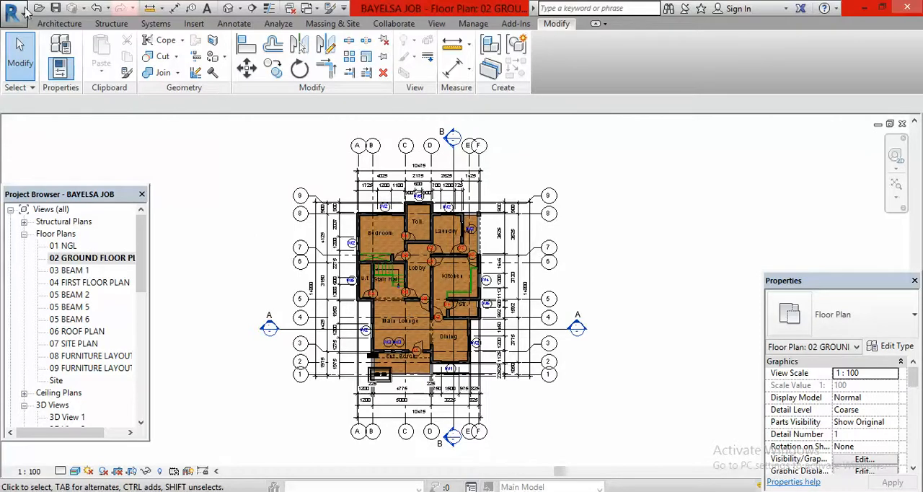
{"action": "mouse_move", "coordinate": [13, 8]}
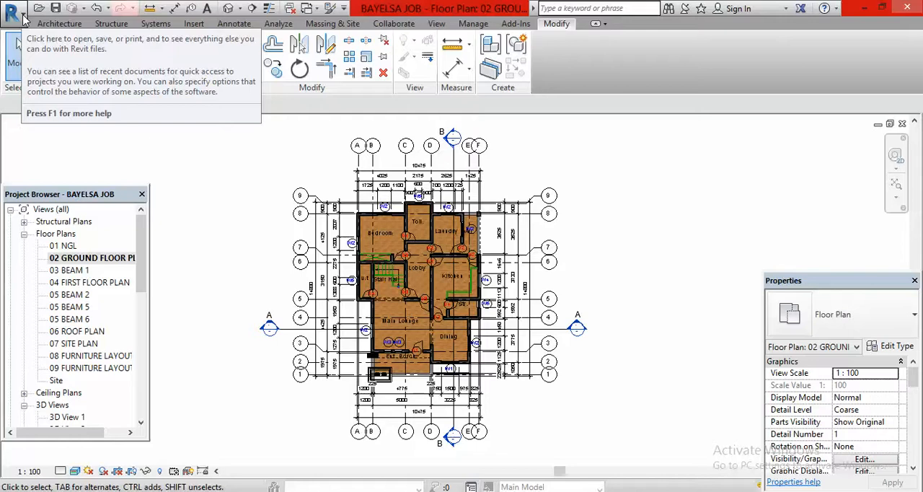
Start an image export of the view via Export > Images and Animations > Image.
{"action": "left_click", "coordinate": [13, 11]}
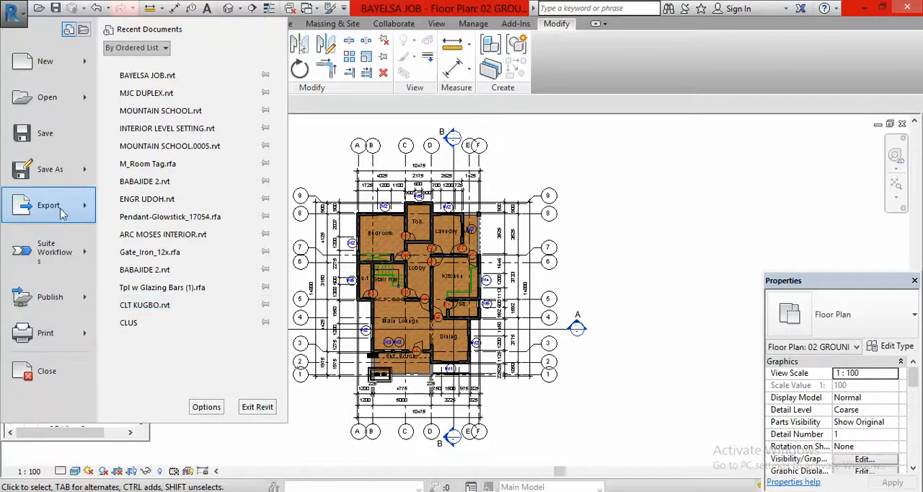
{"action": "left_click", "coordinate": [49, 205]}
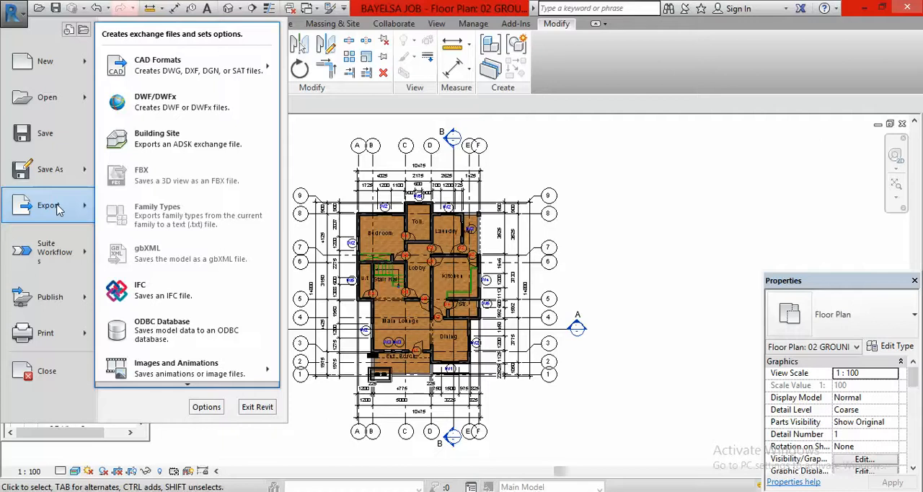
{"action": "mouse_move", "coordinate": [182, 101]}
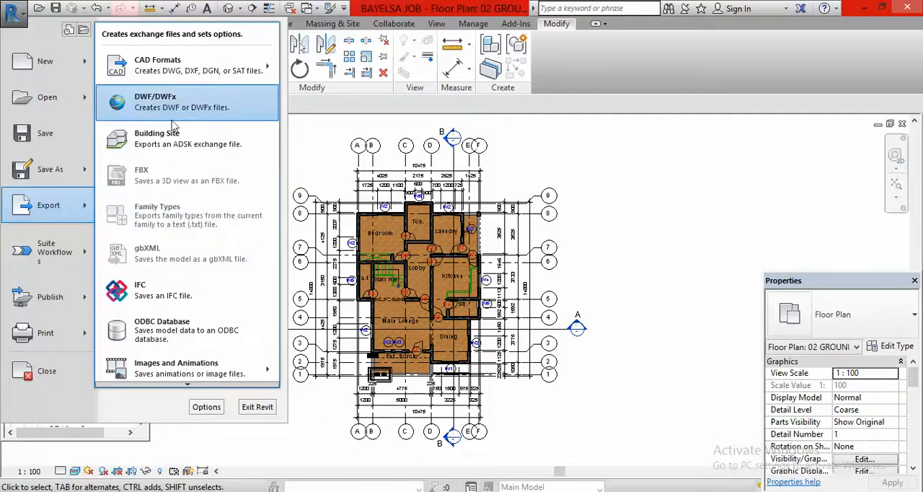
{"action": "mouse_move", "coordinate": [180, 329]}
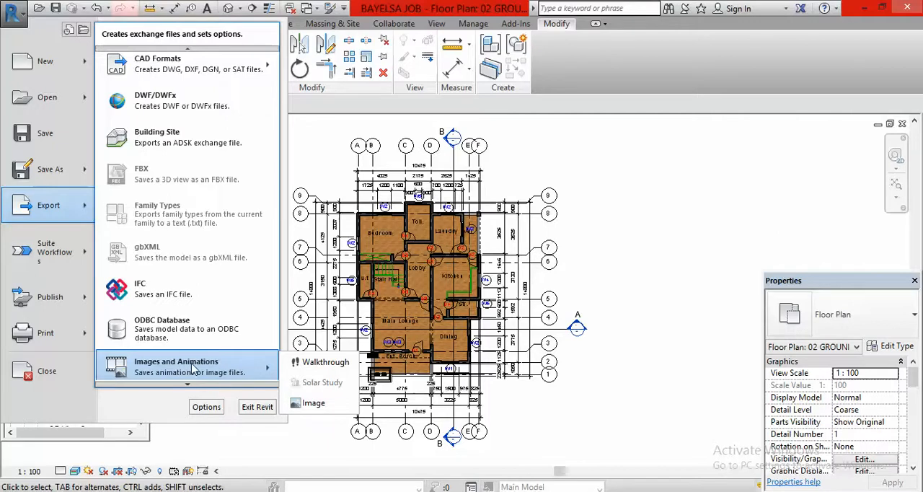
{"action": "mouse_move", "coordinate": [275, 371]}
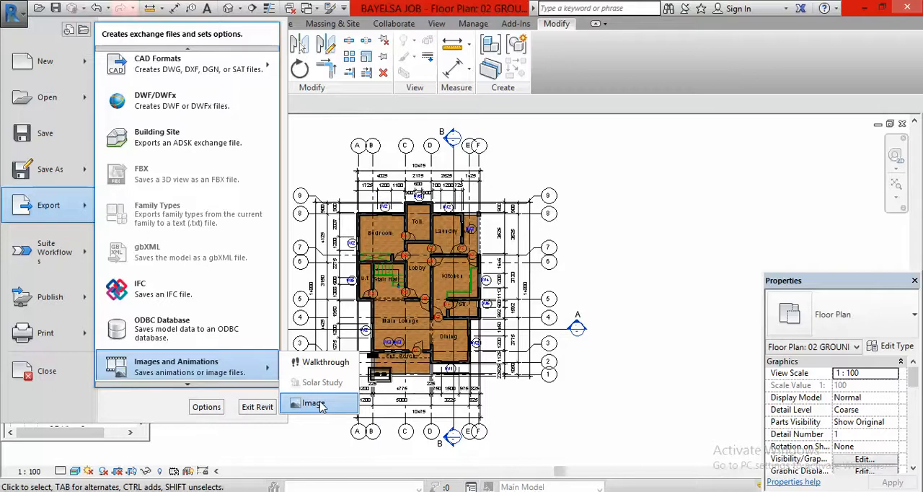
{"action": "left_click", "coordinate": [314, 403]}
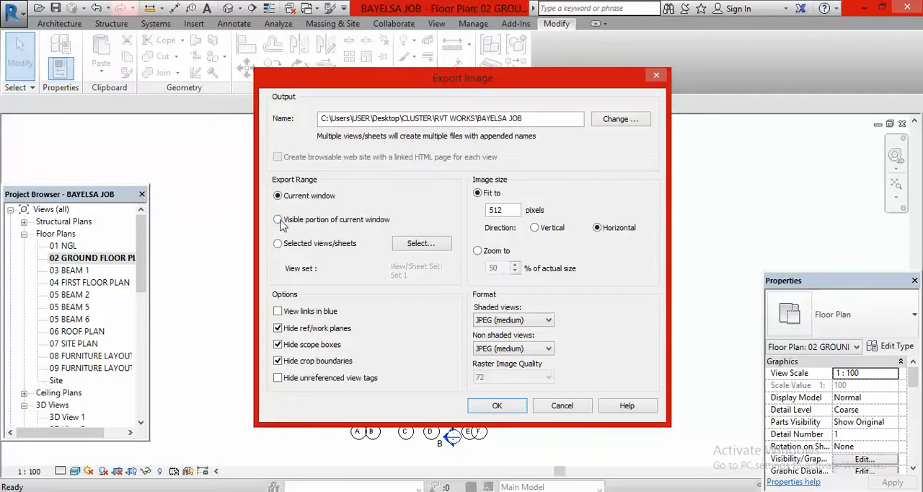
{"action": "mouse_move", "coordinate": [335, 223]}
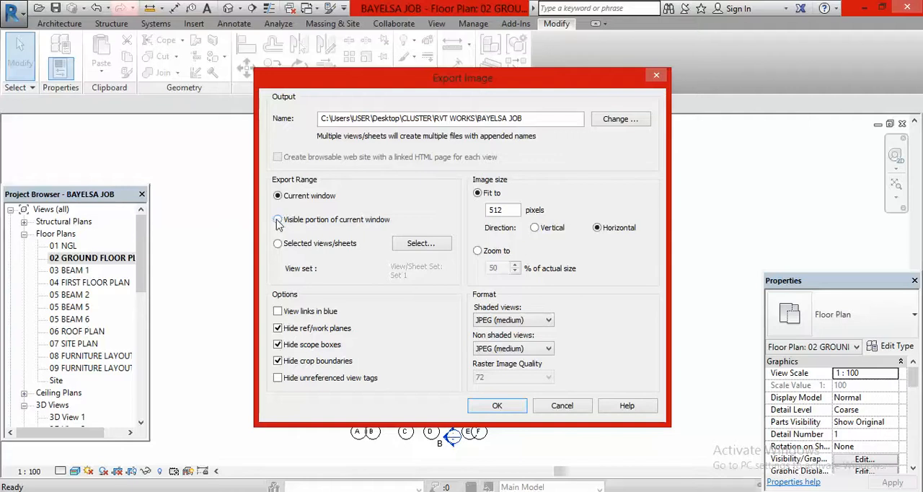
Export the visible portion of the current window, fitted to 15000 pixels.
{"action": "left_click", "coordinate": [277, 219]}
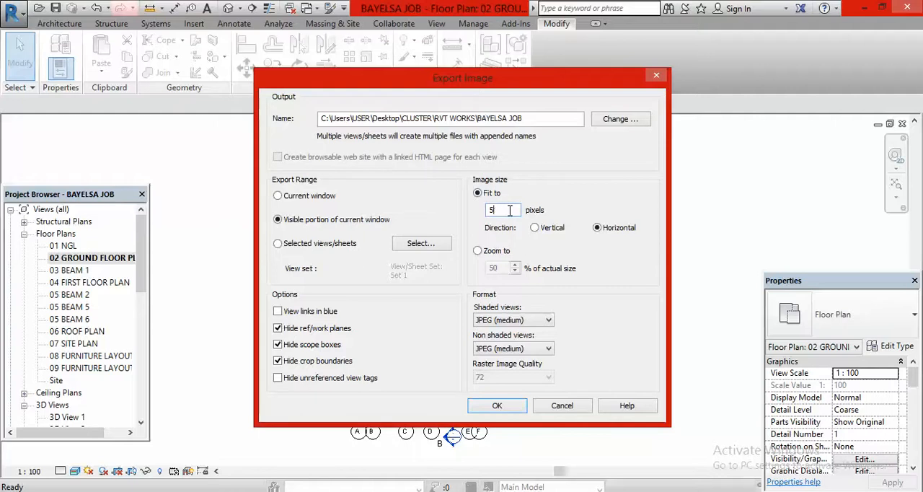
{"action": "type", "text": "15000"}
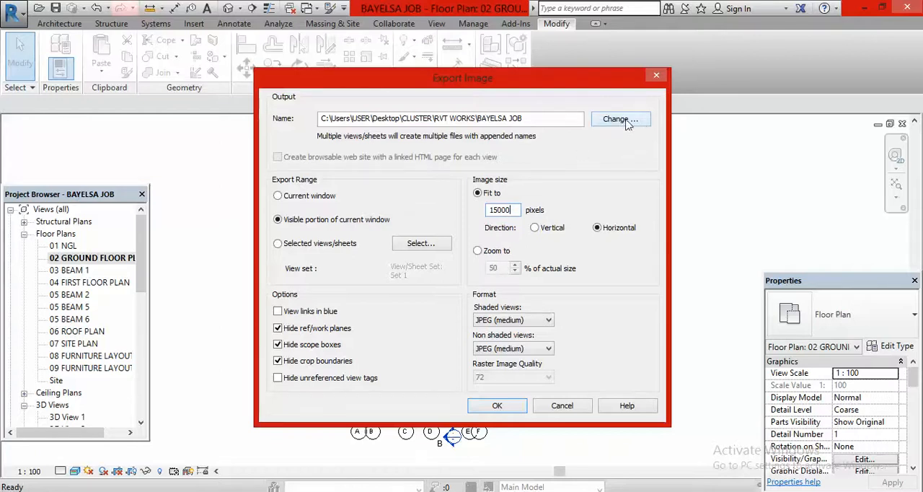
Save the exported image to the Desktop under a new file name typed with 'Y O' and 'GAR'.
{"action": "left_click", "coordinate": [621, 118]}
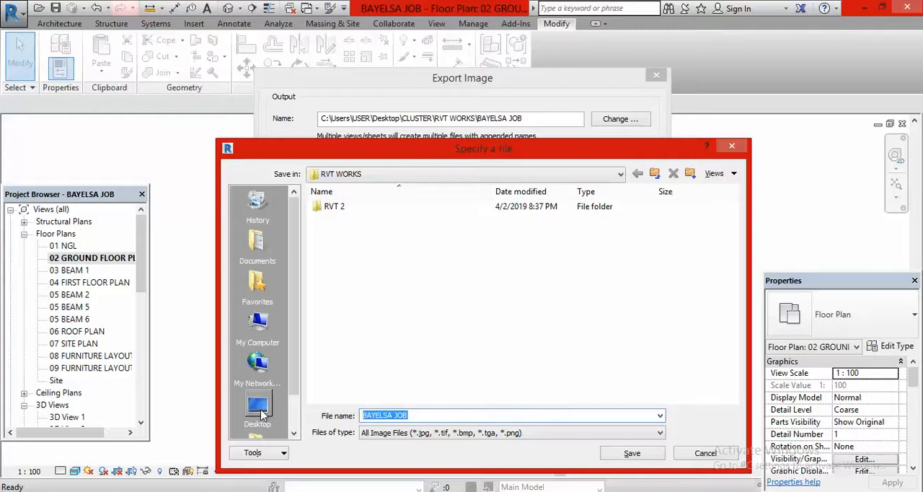
{"action": "left_click", "coordinate": [256, 407]}
{"action": "type", "text": "ANTHON"}
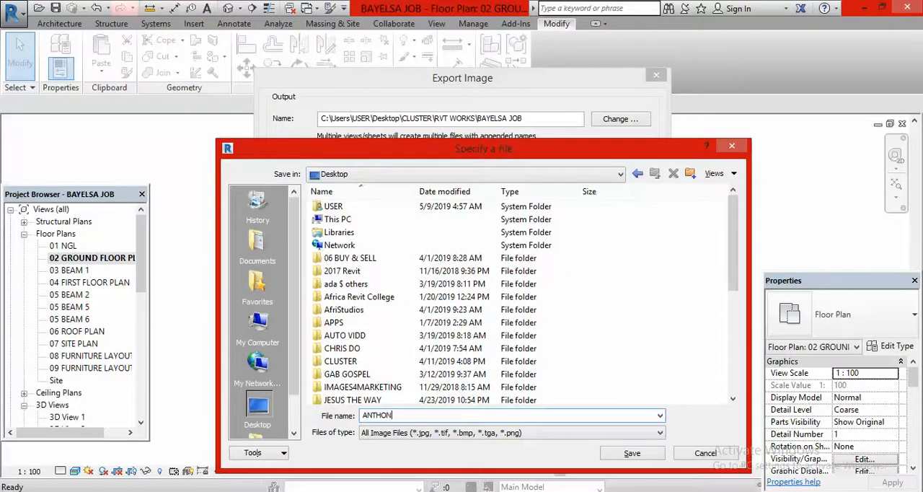
{"action": "type", "text": "Y O"}
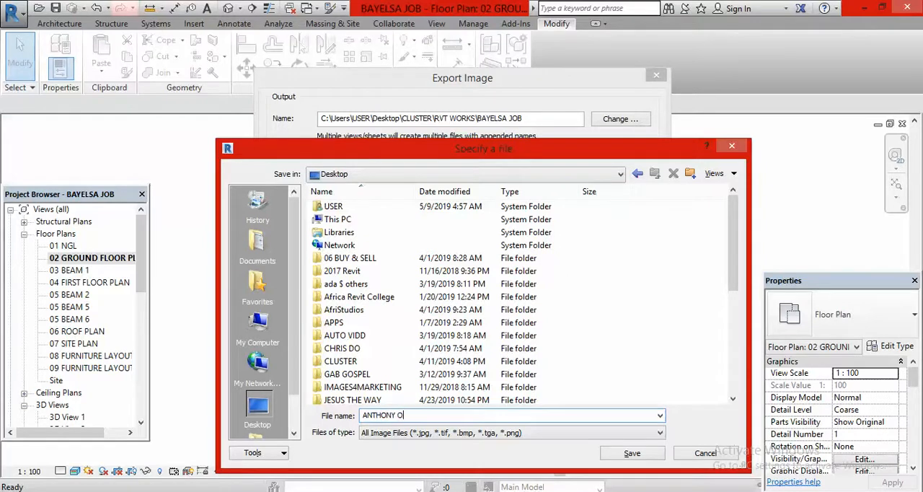
{"action": "type", "text": "GAR"}
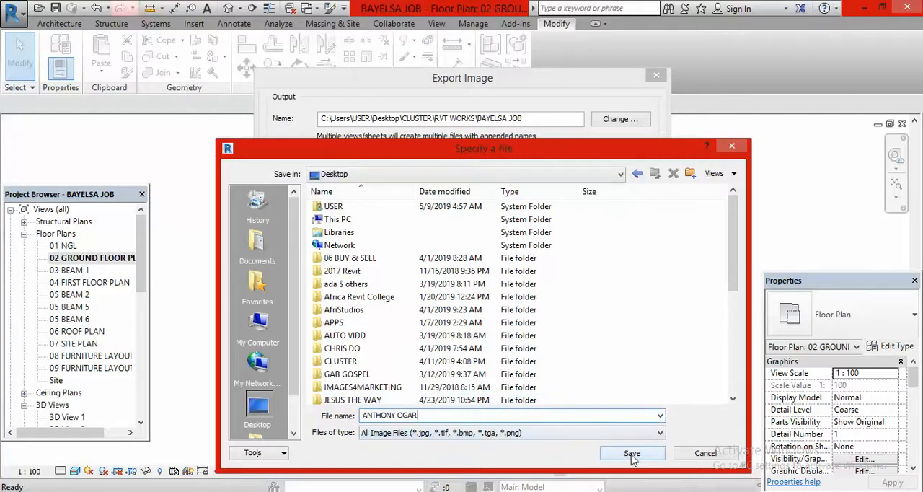
{"action": "left_click", "coordinate": [631, 453]}
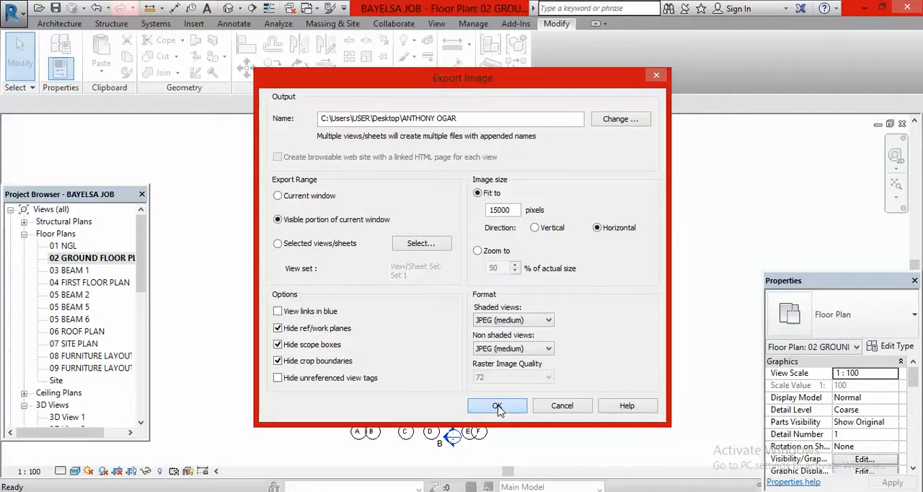
Run the image export and wait for it to complete.
{"action": "left_click", "coordinate": [496, 404]}
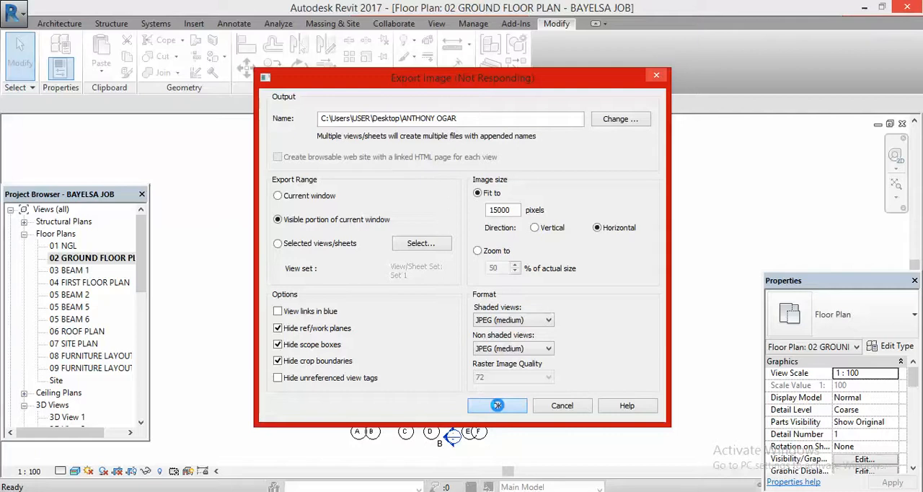
{"action": "left_click", "coordinate": [497, 404]}
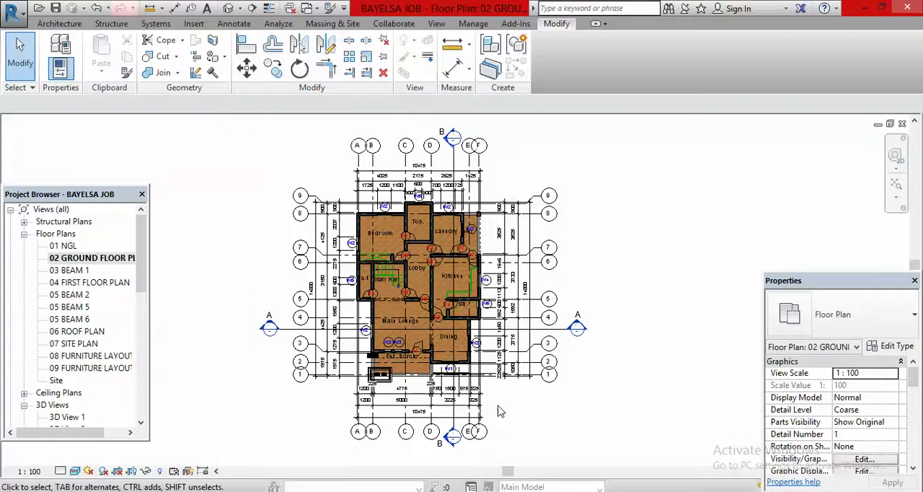
{"action": "mouse_move", "coordinate": [894, 98]}
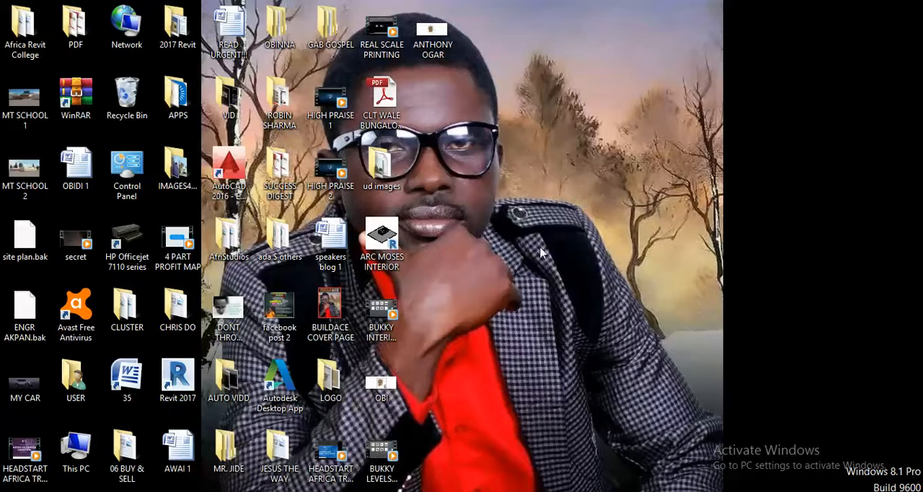
{"action": "mouse_move", "coordinate": [662, 264]}
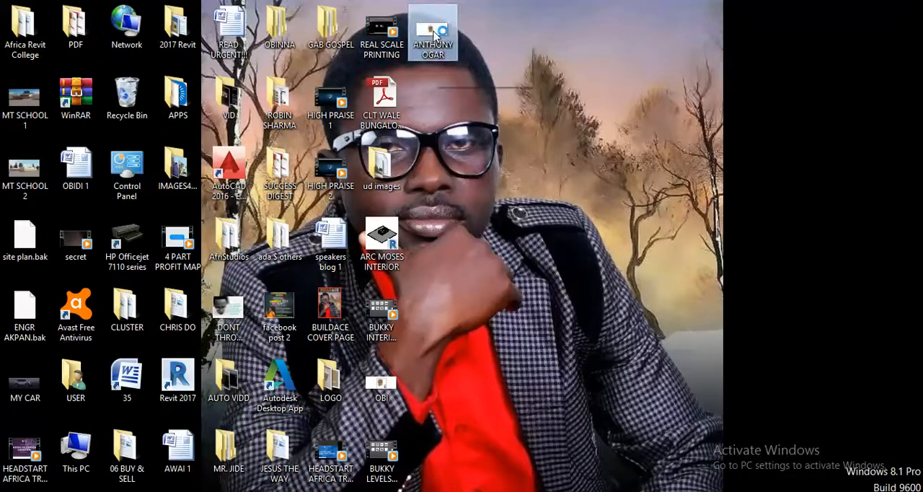
Open the exported floor plan image from the desktop in Windows Photo Viewer.
{"action": "double_click", "coordinate": [433, 32]}
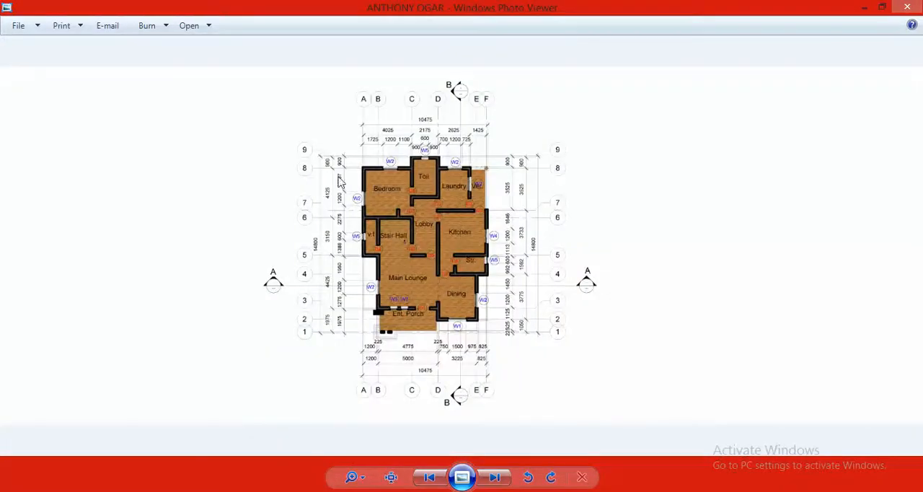
{"action": "mouse_move", "coordinate": [446, 258]}
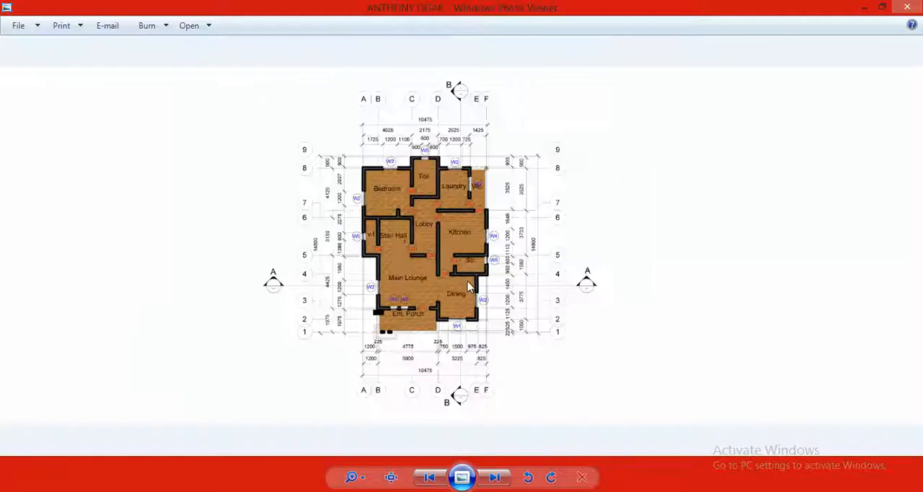
{"action": "mouse_move", "coordinate": [432, 209]}
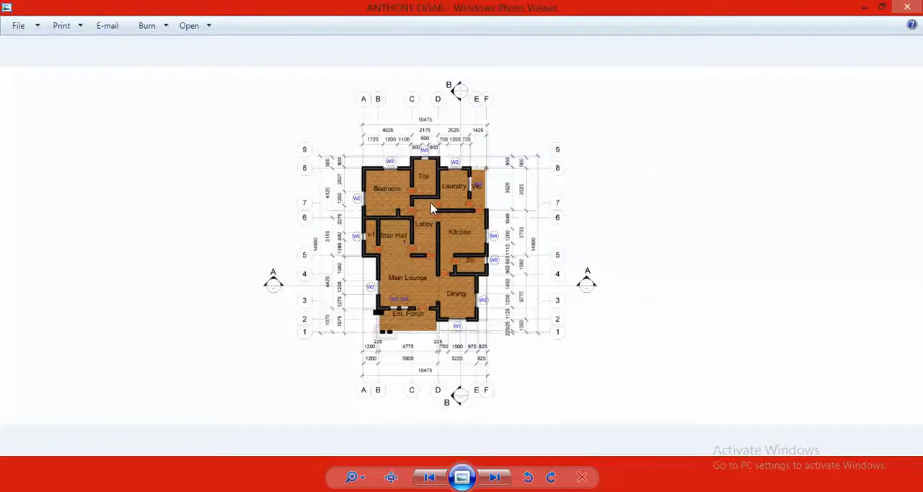